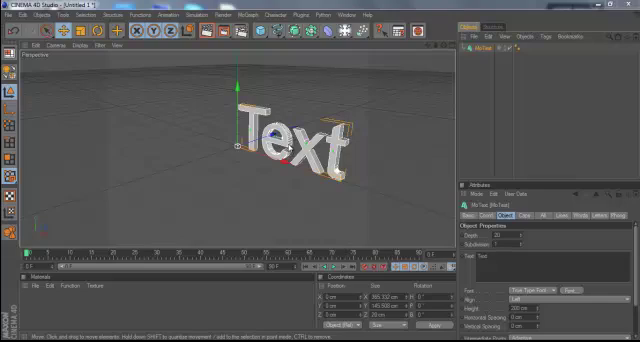
pyautogui.moveTo(304, 192)
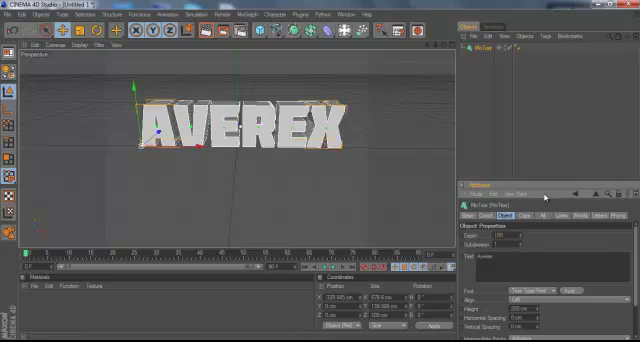
pyautogui.click(504, 218)
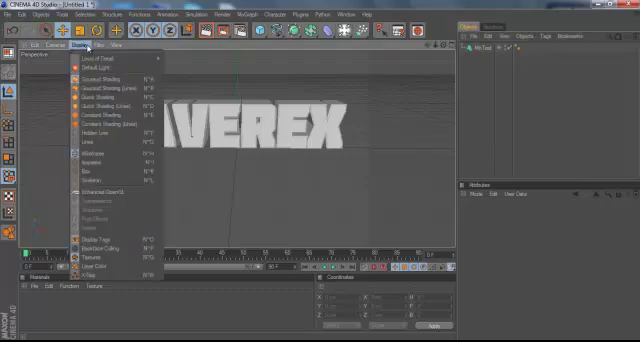
pyautogui.moveTo(104, 78)
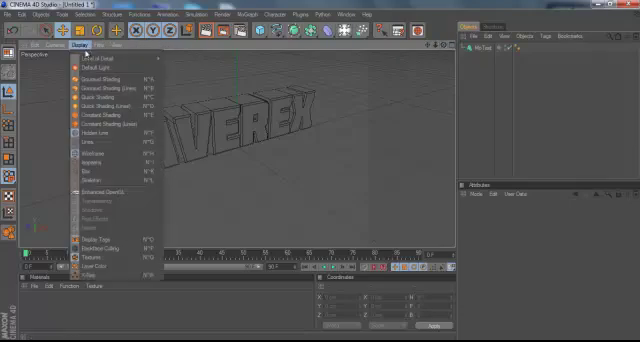
pyautogui.moveTo(100, 148)
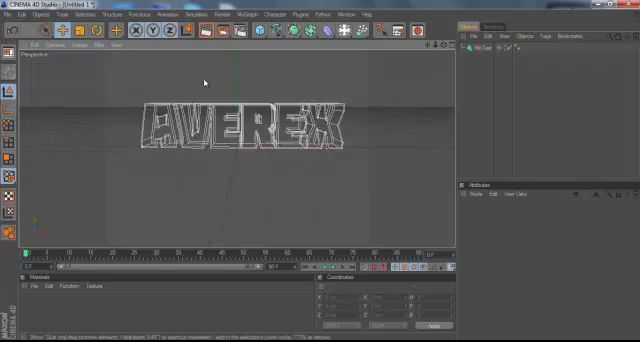
pyautogui.moveTo(260, 124)
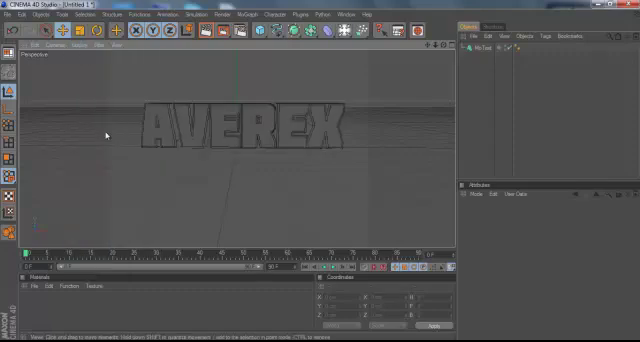
pyautogui.moveTo(320, 176)
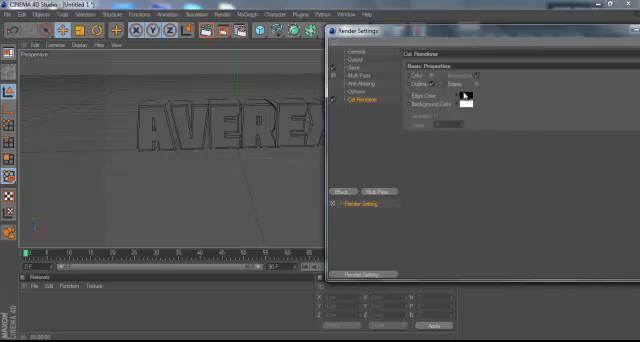
# Enable the outline option on the Cel Renderer effect.
pyautogui.click(464, 104)
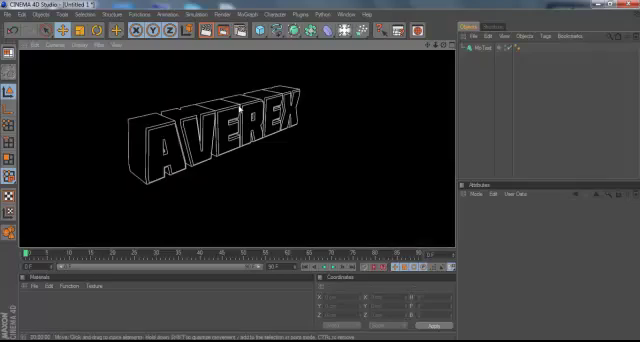
pyautogui.moveTo(220, 152)
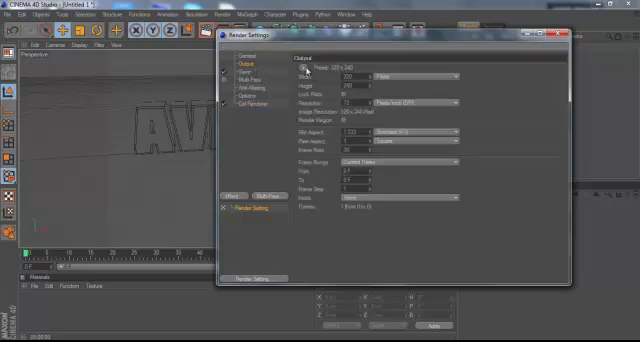
# Choose a preset output resolution in the Render Settings Output page.
pyautogui.click(320, 76)
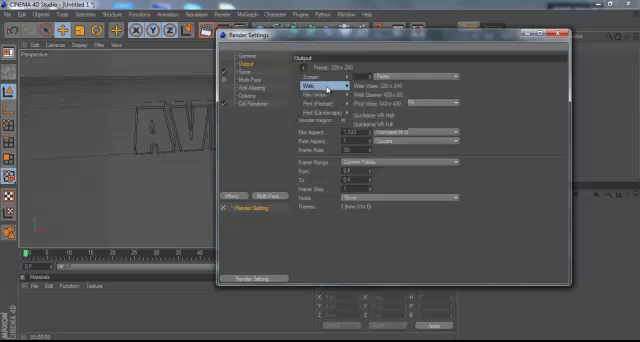
pyautogui.click(312, 92)
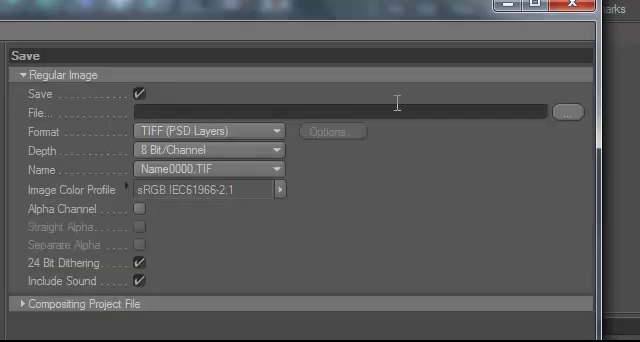
pyautogui.moveTo(572, 120)
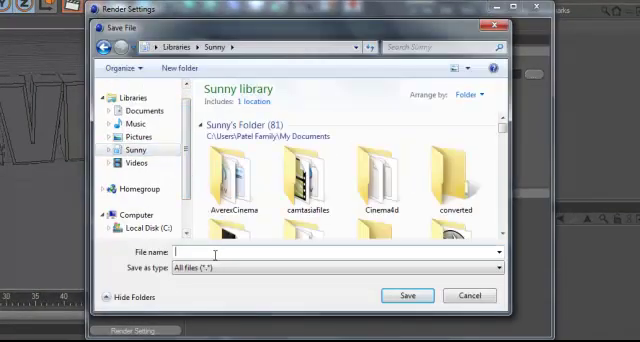
# Name the render save file AverexCinema in the Sunny folder and confirm.
pyautogui.write('averx')
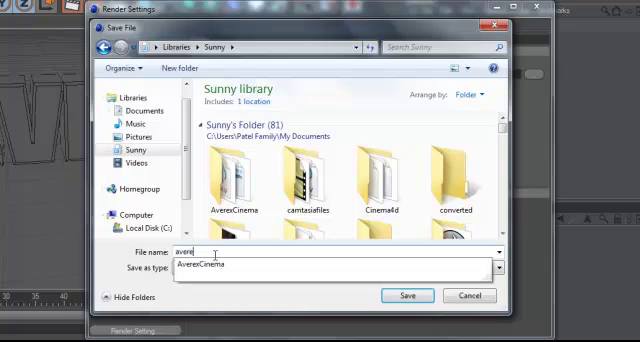
pyautogui.click(408, 296)
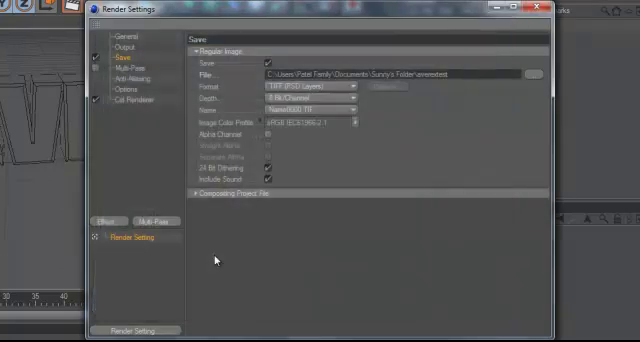
# Leave Render Settings and switch over to Photoshop's empty workspace.
pyautogui.click(304, 96)
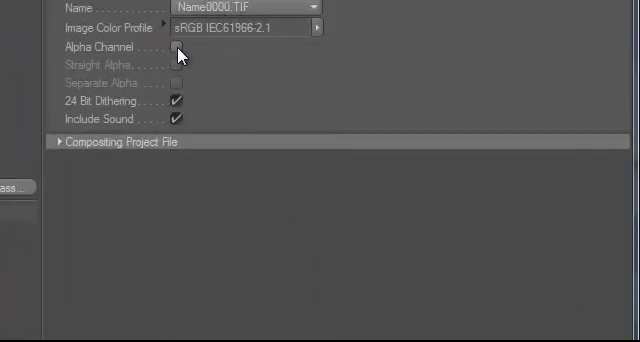
pyautogui.click(178, 48)
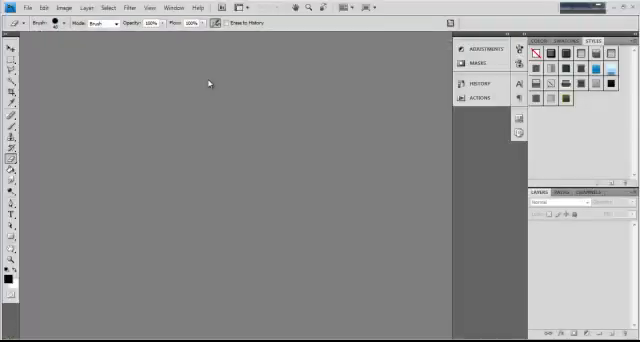
# Choose File > Open to load the AverexCinema render as a document.
pyautogui.click(8, 8)
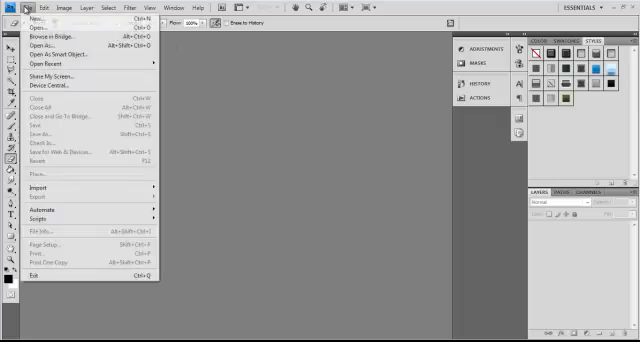
pyautogui.click(32, 24)
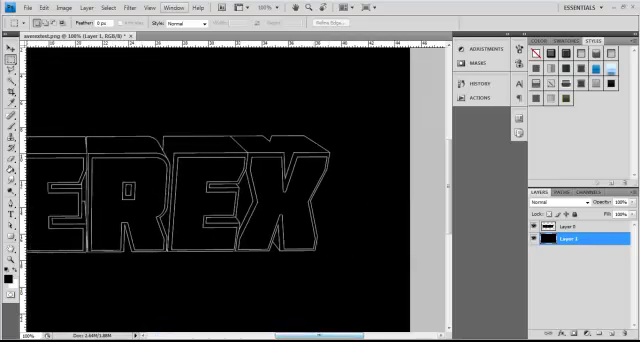
# Add a new layer to hold the yellow fill beneath the render.
pyautogui.click(266, 24)
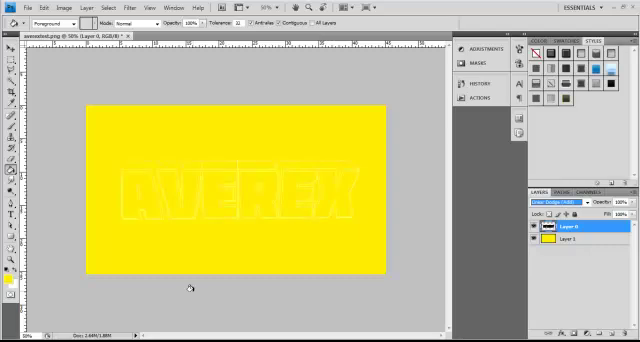
# Fill the bottom layer with dark blue behind the AVEREX outlines.
pyautogui.click(576, 196)
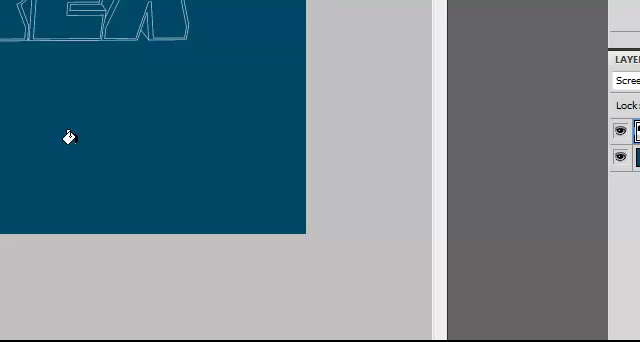
pyautogui.moveTo(304, 144)
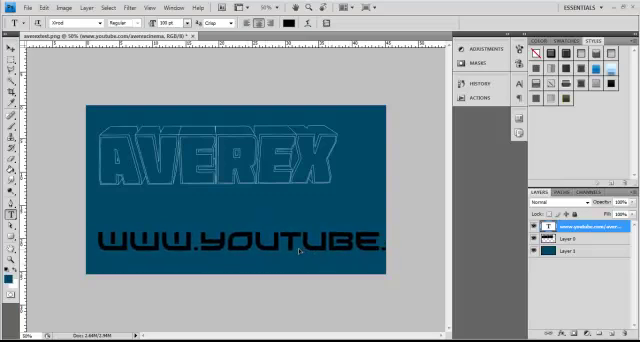
pyautogui.write('youtube.com/r')
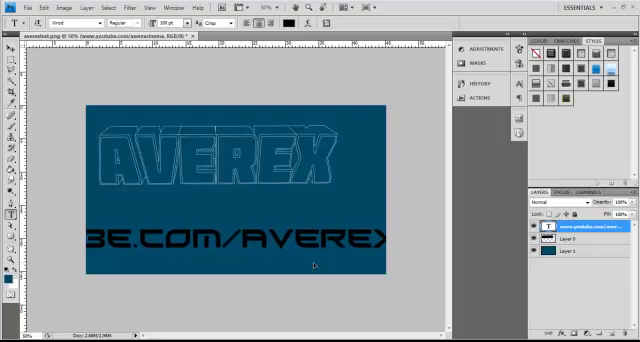
pyautogui.write('AVEREXCINEMA')
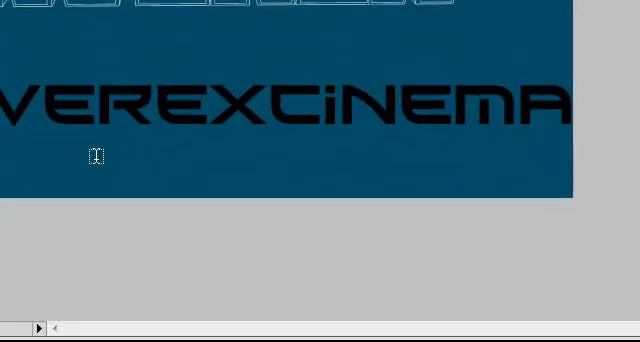
pyautogui.moveTo(532, 264)
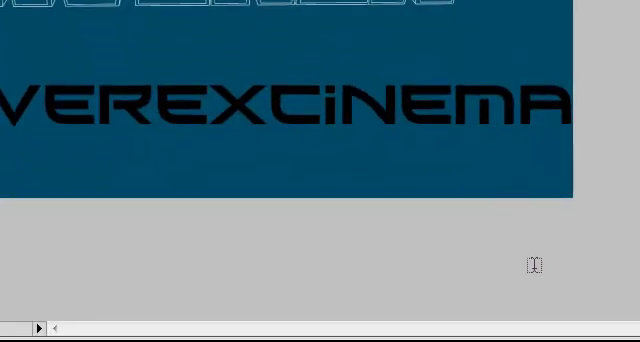